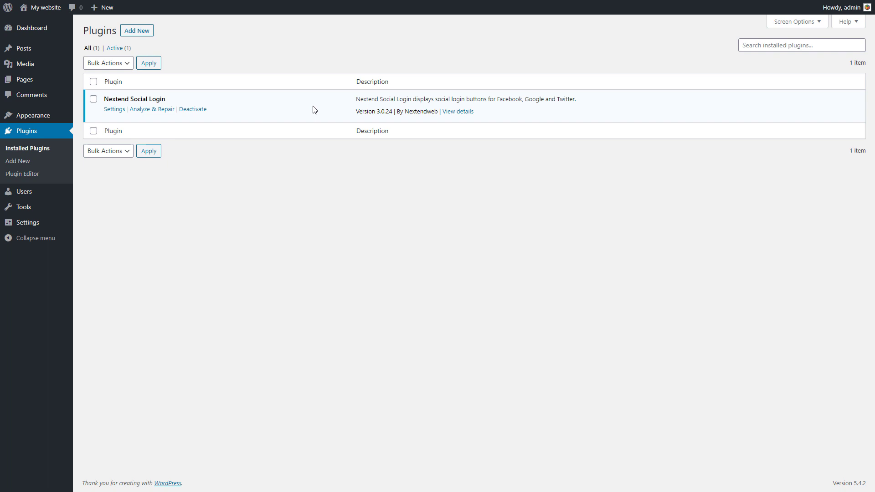
mouse_move(227, 172)
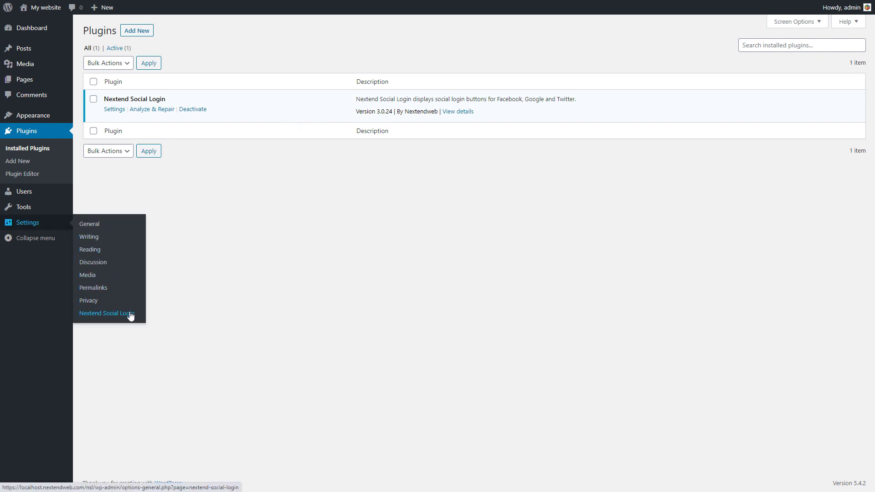
Reach the Google provider's Getting Started guide from Nextend Social Login settings
click(106, 312)
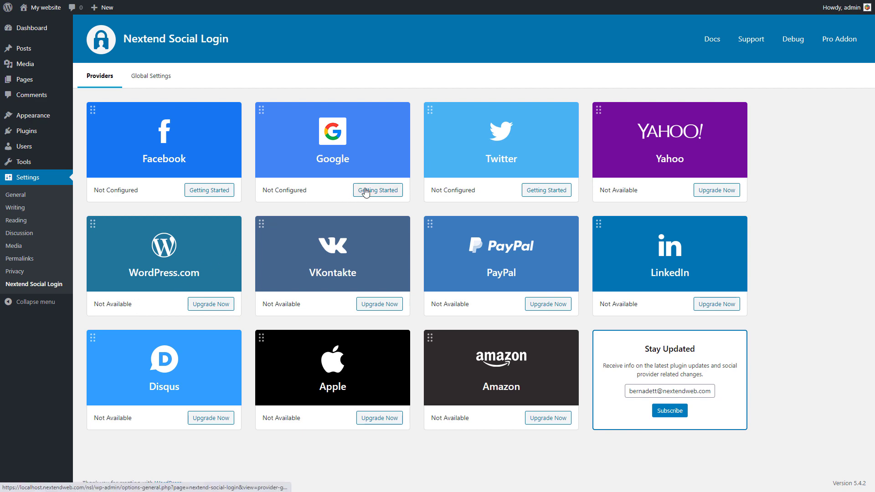
click(377, 189)
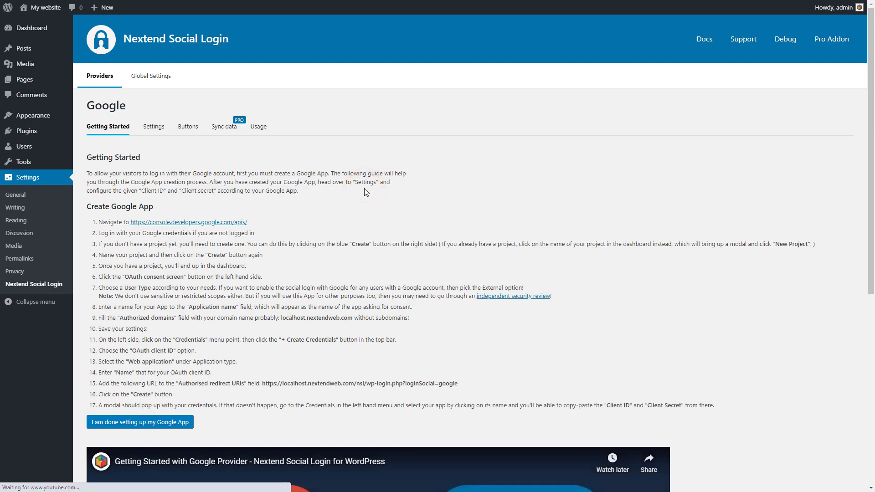
Create a new Google Cloud project named 'Nextend Social Login'
click(187, 221)
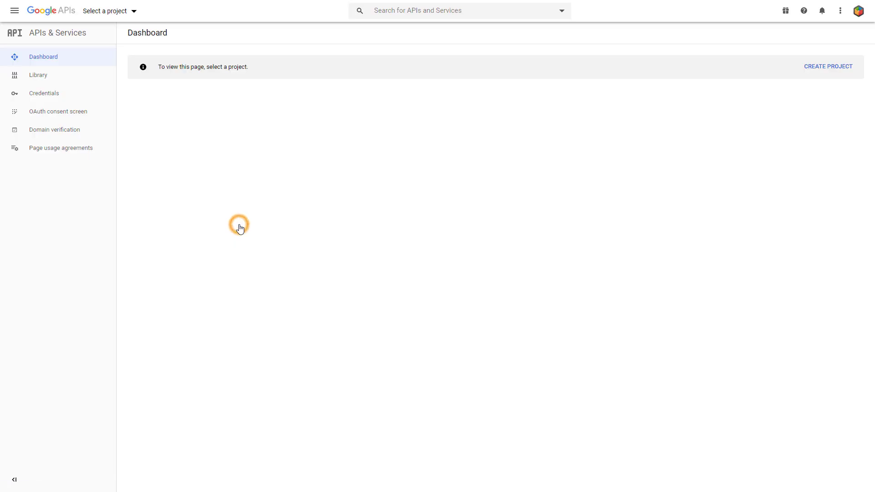
mouse_move(675, 146)
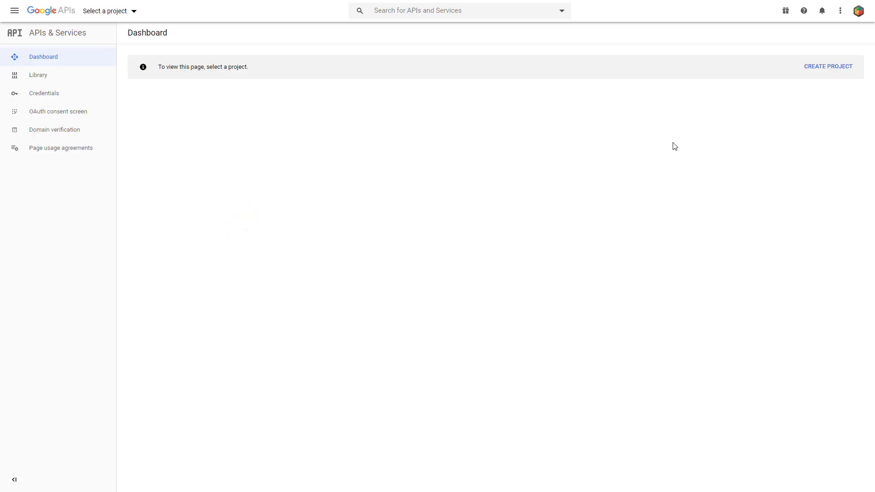
mouse_move(823, 71)
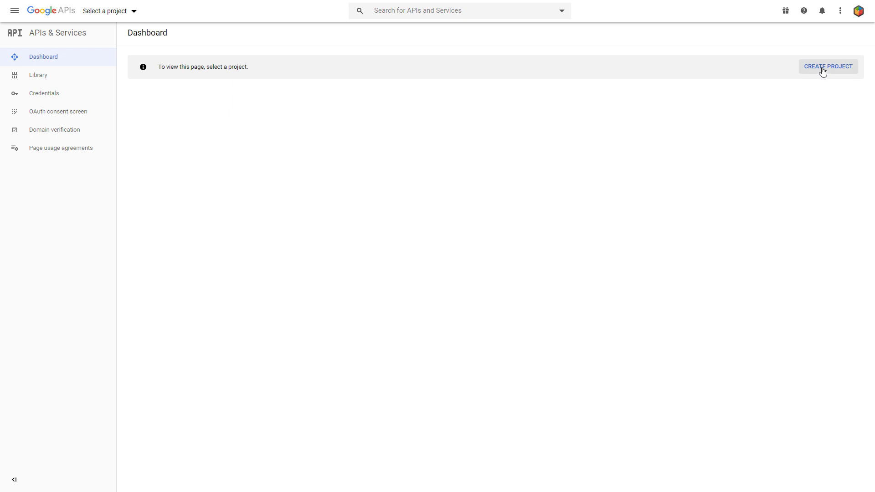
click(827, 67)
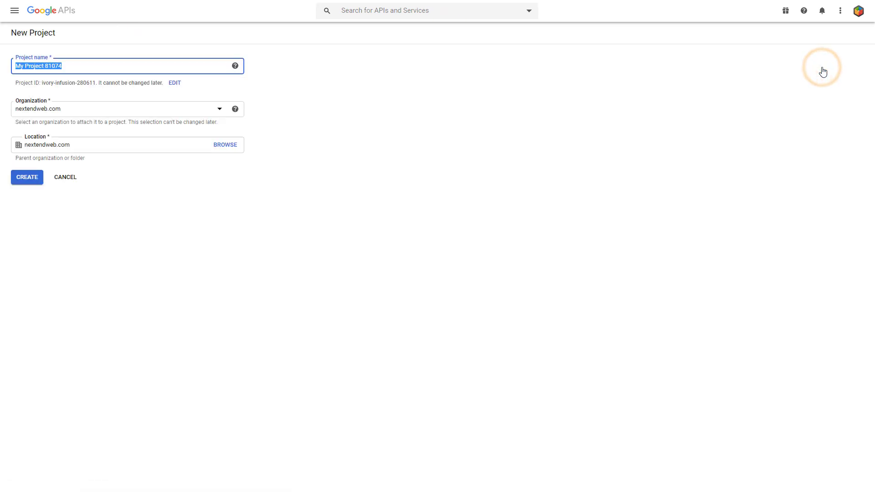
text(Nextend Social Login)
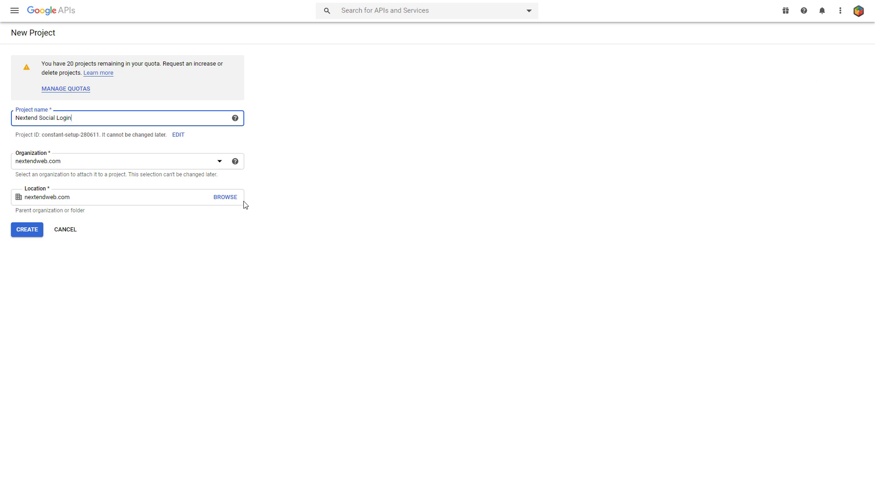
click(27, 230)
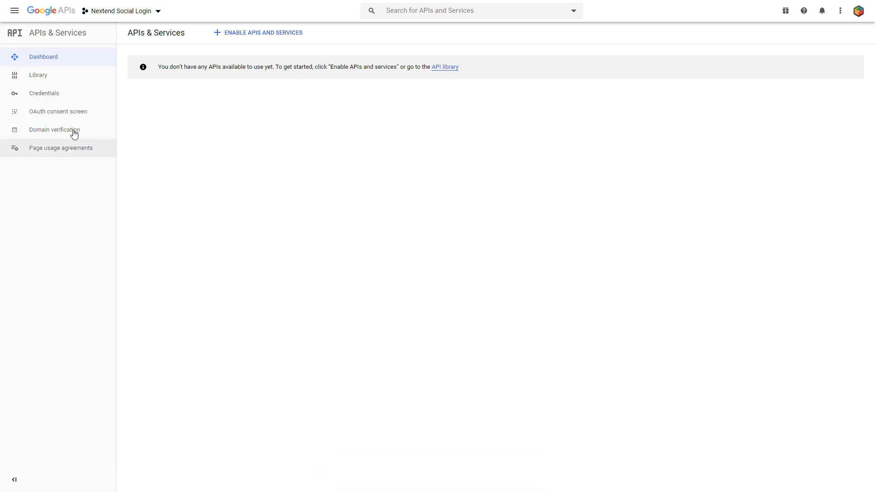
Start an External OAuth consent screen named Nextend Social Login
click(58, 111)
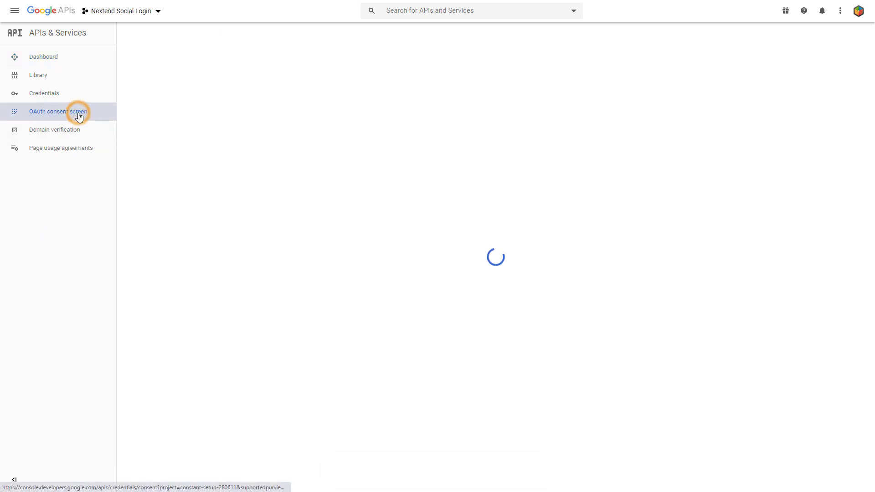
click(59, 111)
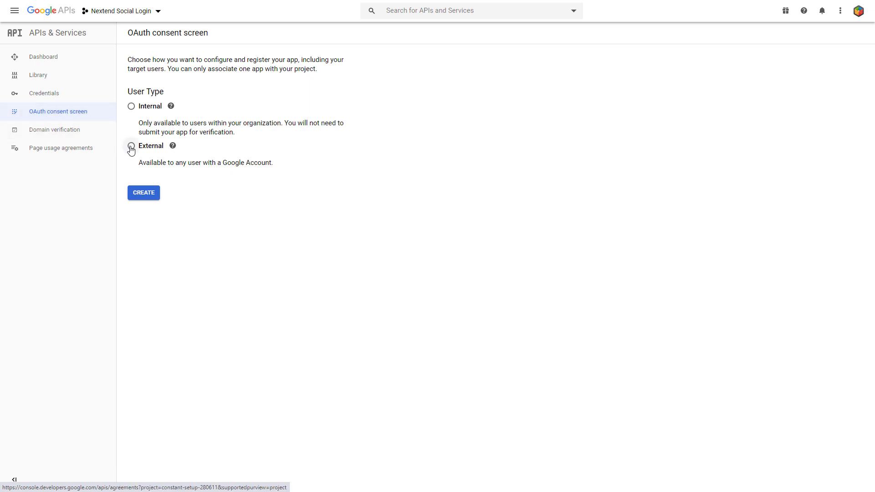
click(143, 192)
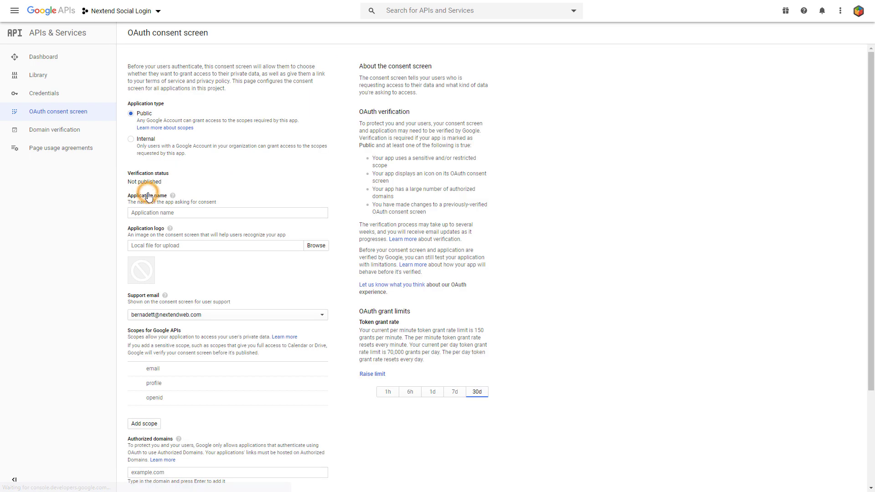
click(227, 213)
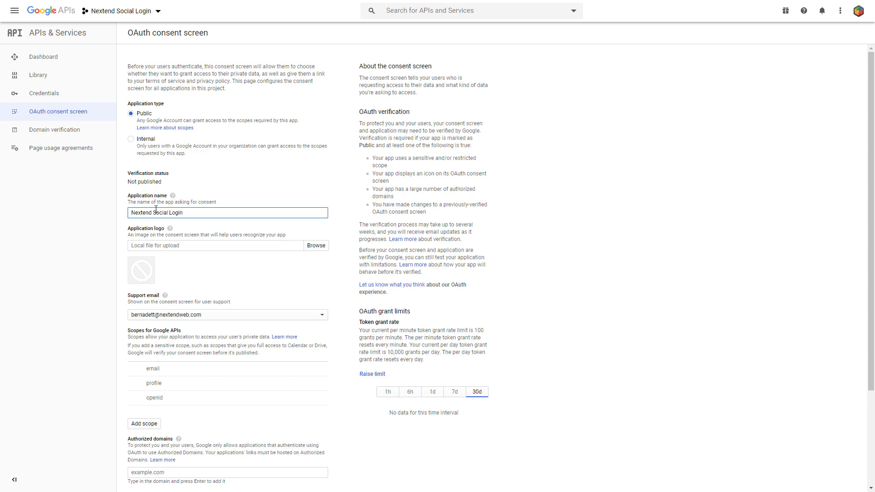
Add nextendweb.com as an authorized domain and save the consent screen
scroll(down, 3)
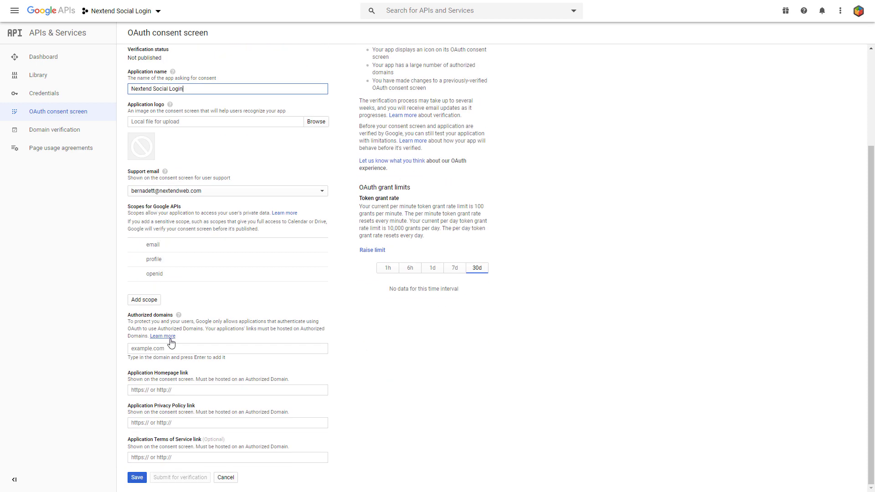
text(nextendweb)
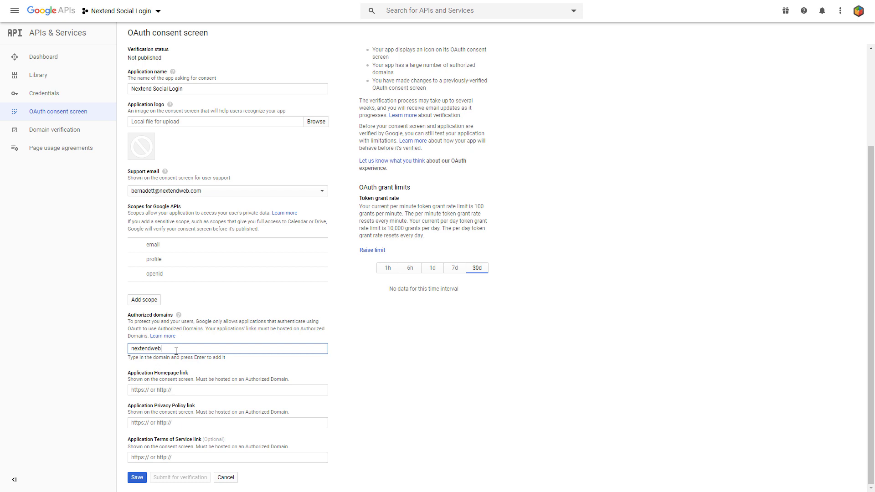
key(Enter)
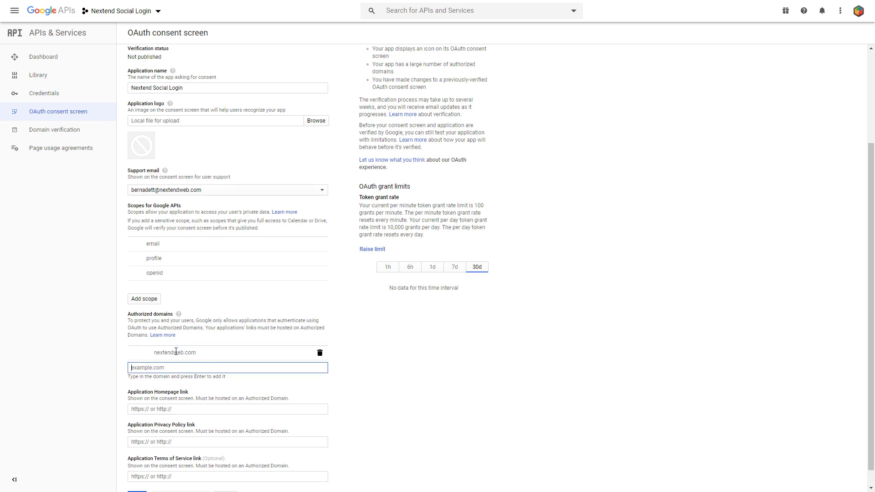
scroll(down, 3)
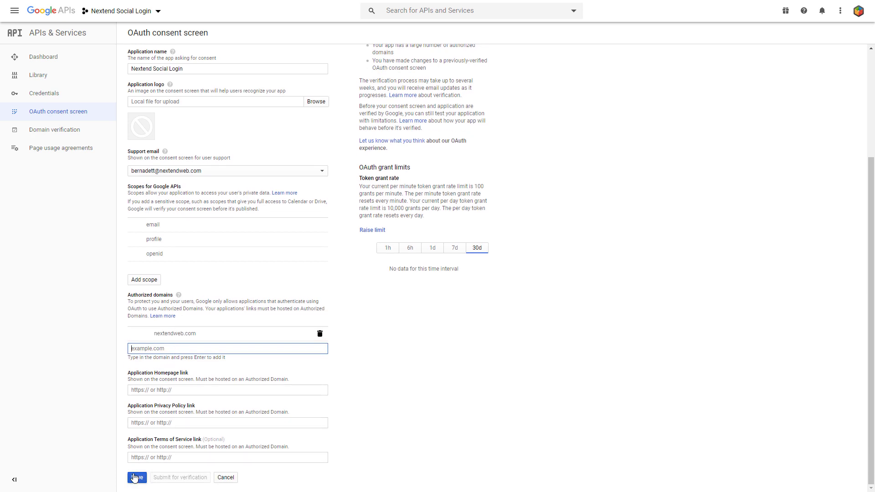
click(136, 477)
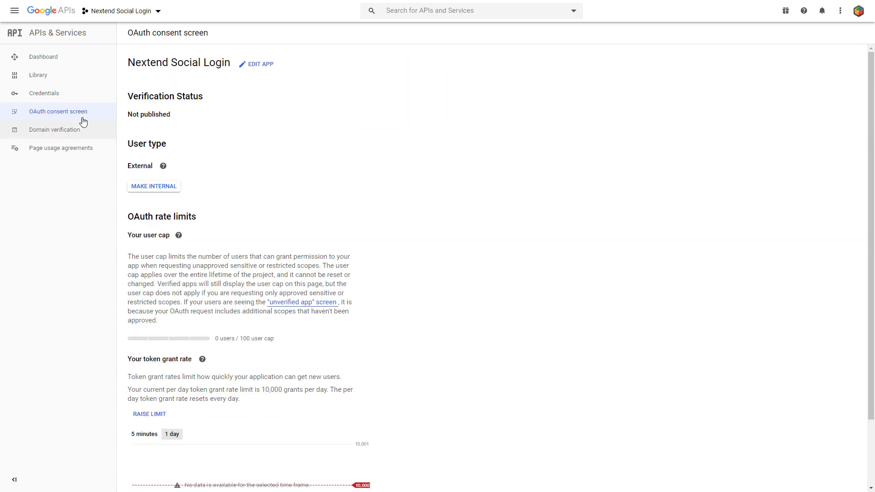
Start a Web application OAuth client ID named Nextend Social Login from Credentials
click(43, 93)
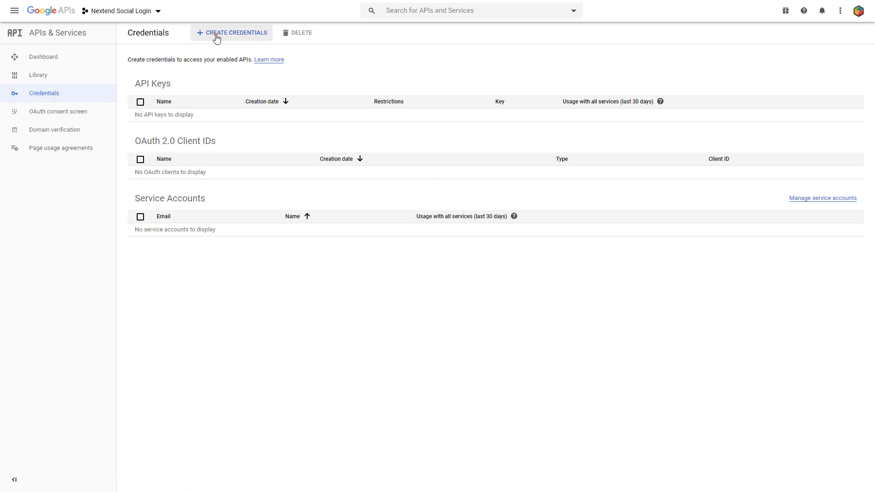
click(231, 33)
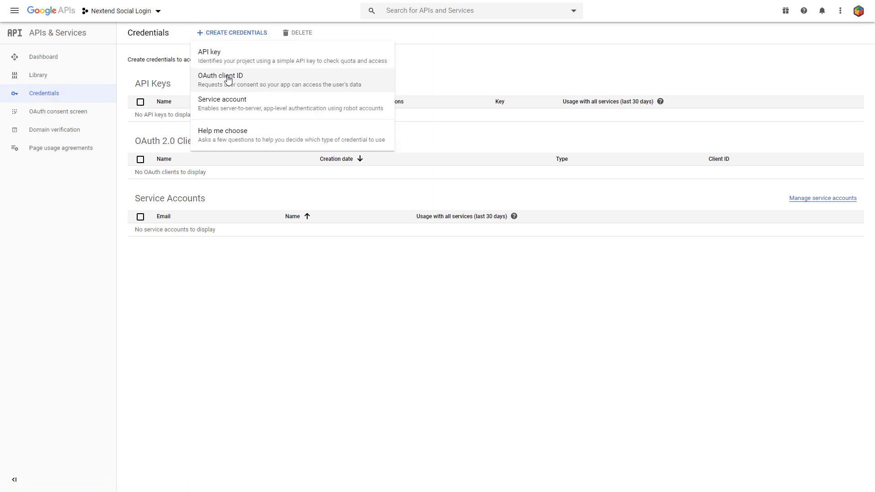
click(220, 80)
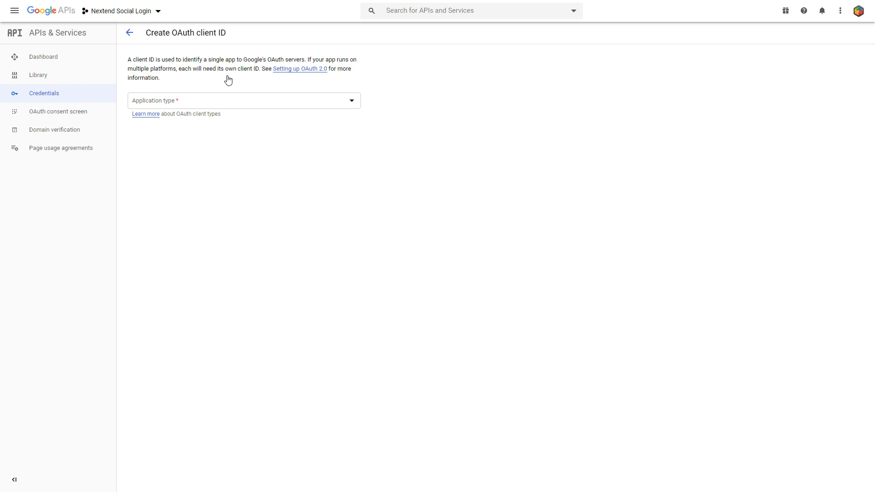
click(243, 100)
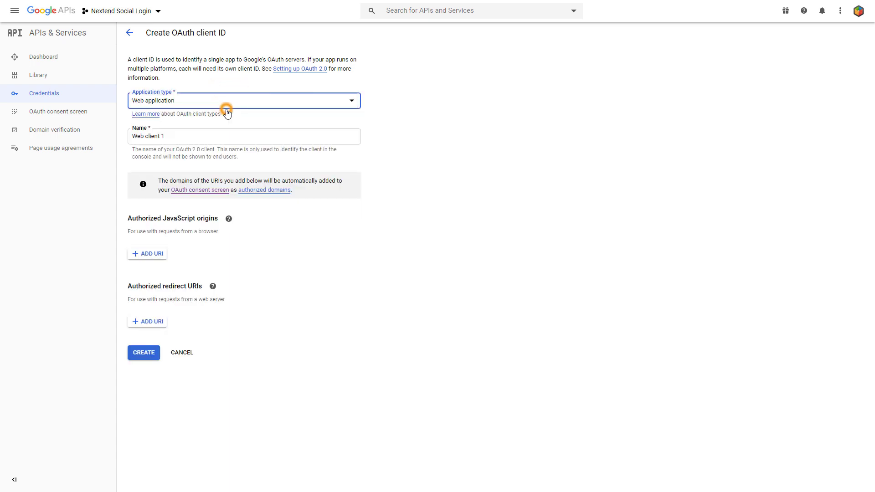
click(242, 136)
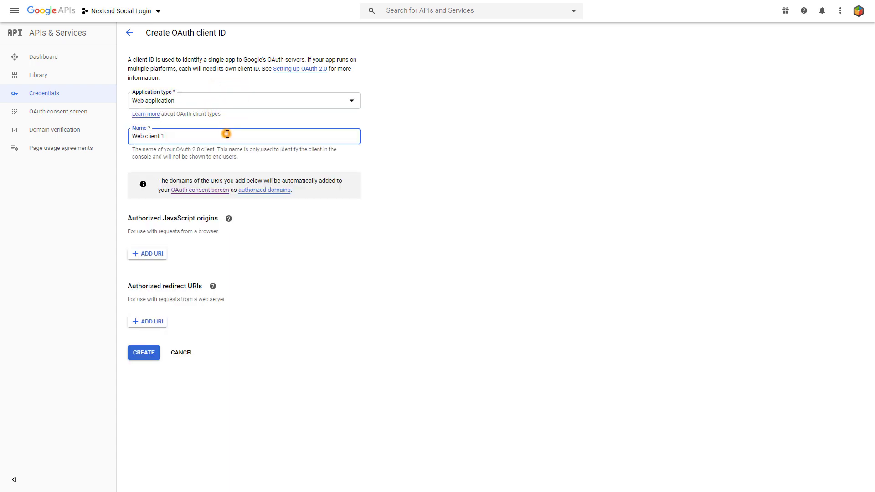
text(Nextend Social Login)
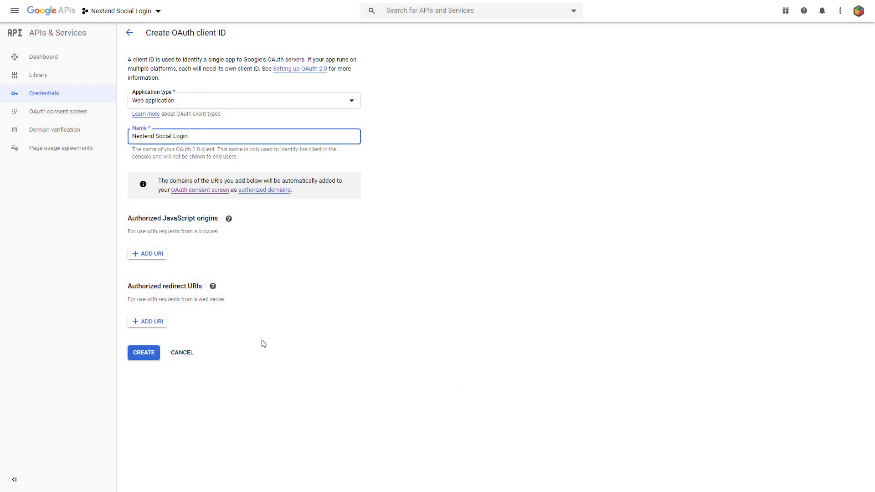
Add the WordPress login redirect URI, create the client, and copy its Client ID
click(146, 320)
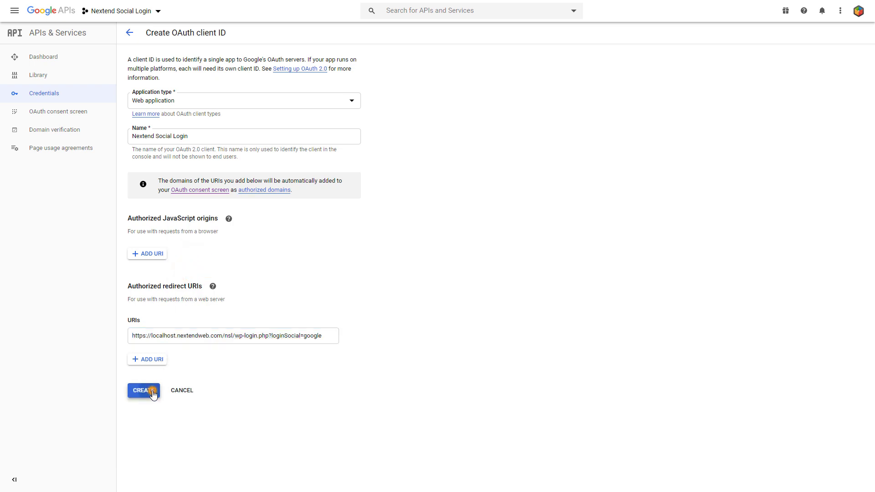
click(144, 391)
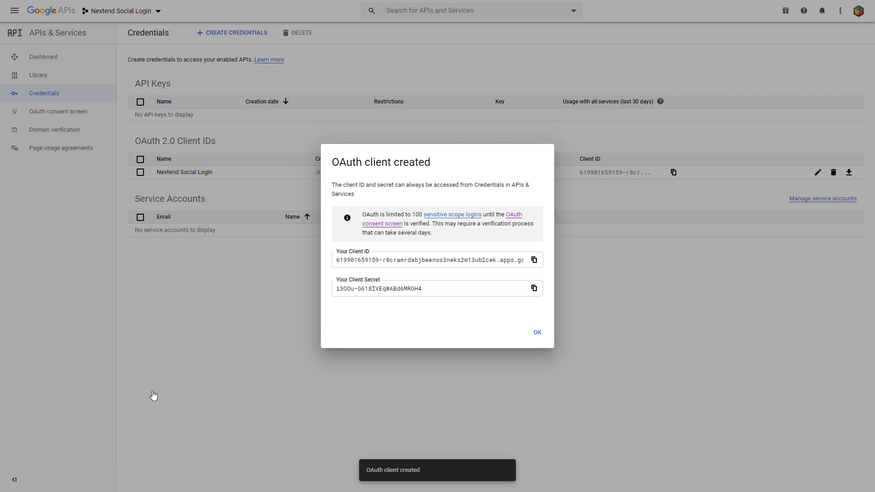
mouse_move(470, 282)
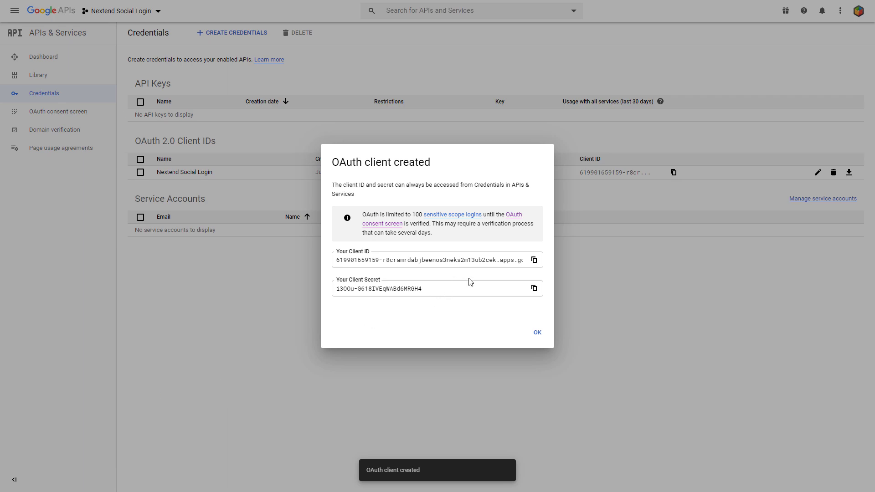
click(533, 260)
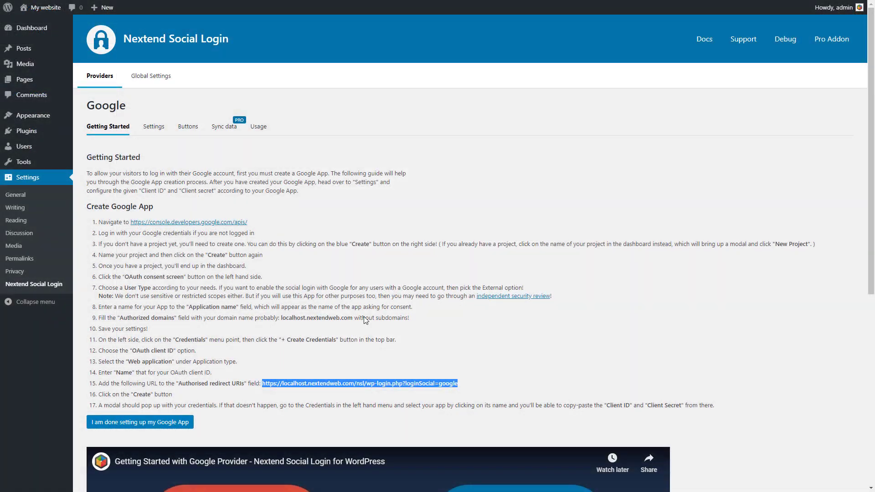
Save the new Client ID and Client Secret in the Google provider's Settings
click(151, 126)
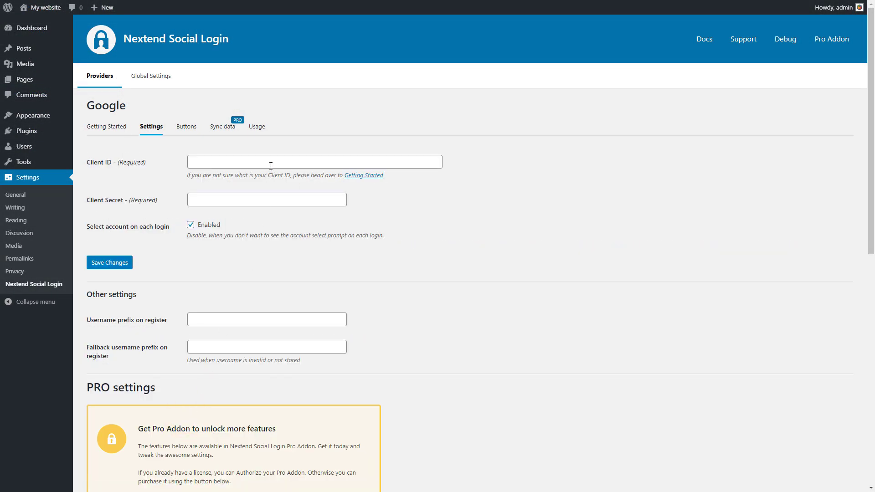
text(619901659159-r8cramrdabjbeenos3neks2m13ub2cek.apps.googleusercontent.com)
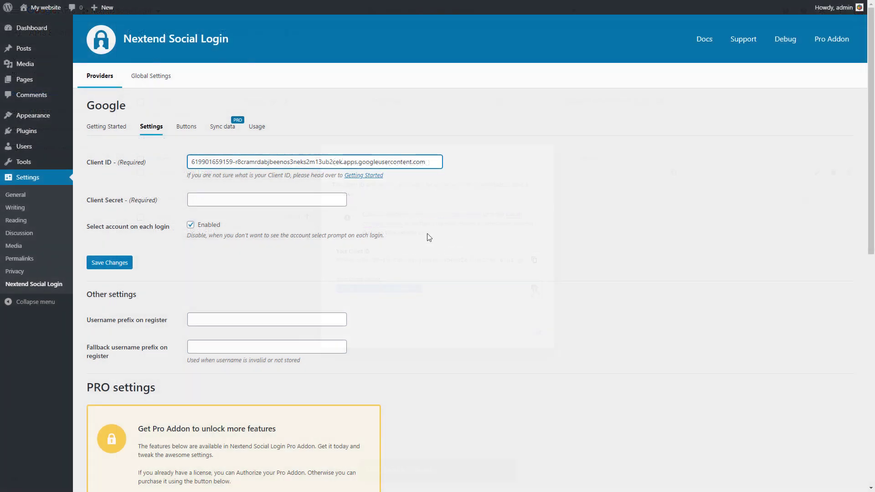
right_click(267, 200)
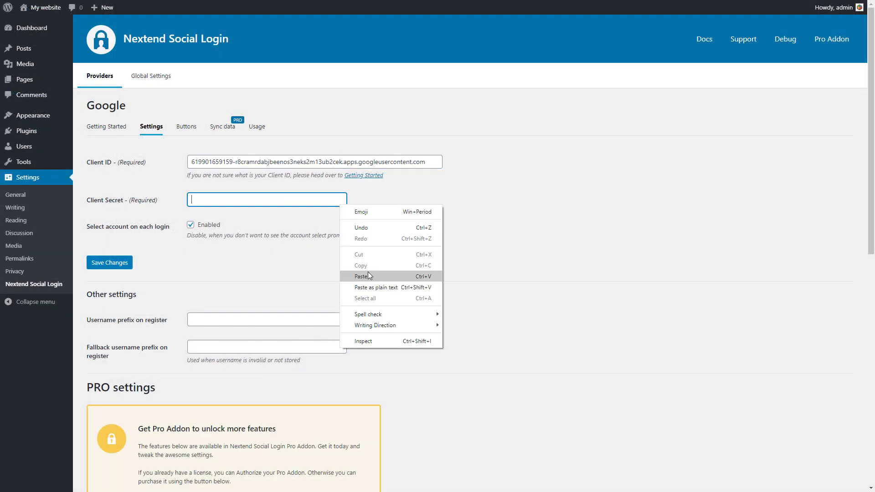
click(362, 276)
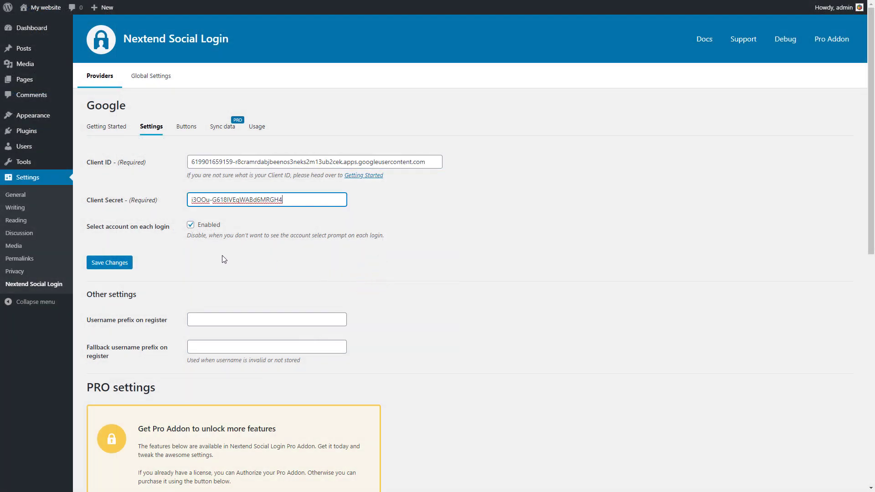
click(108, 262)
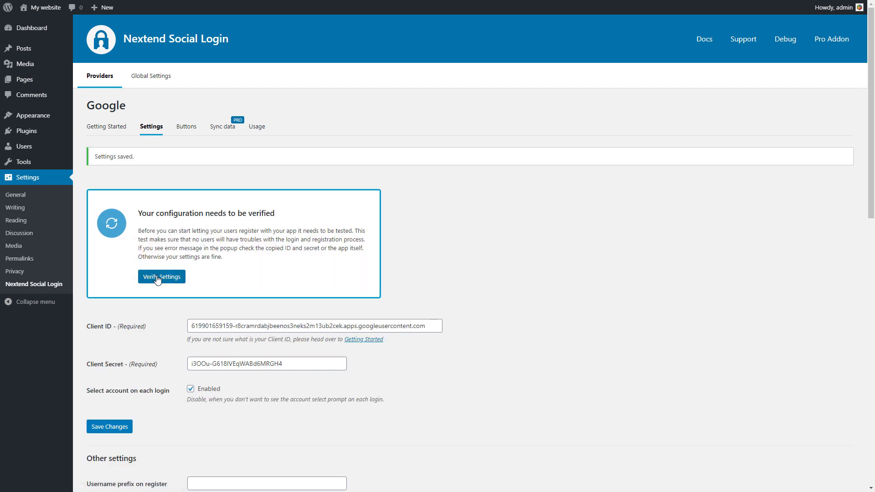
Verify the settings with a Google account test login and enable the provider
click(161, 276)
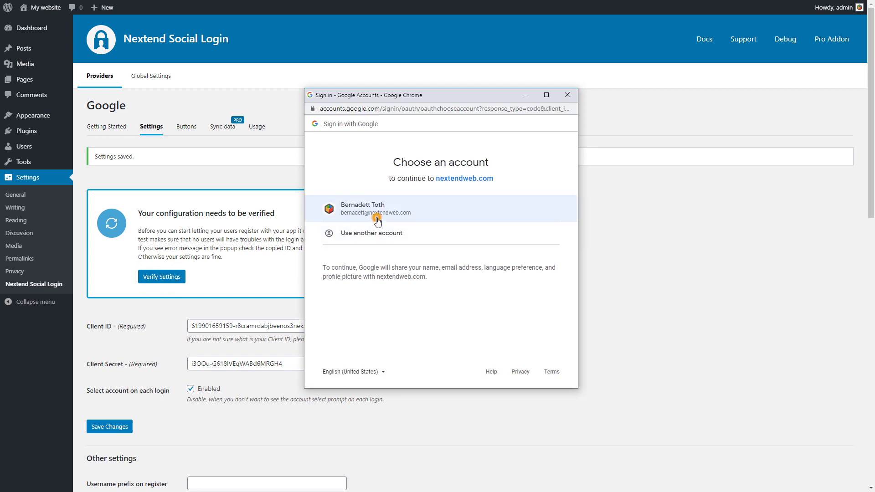
click(376, 209)
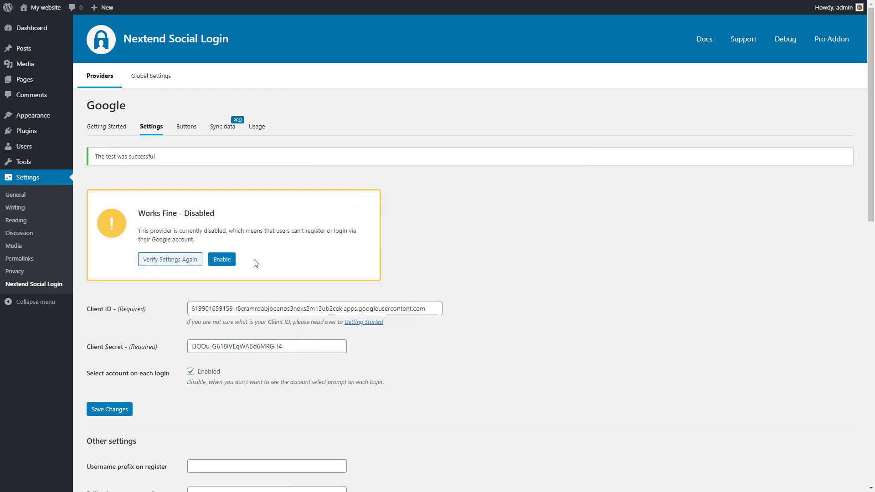
click(222, 260)
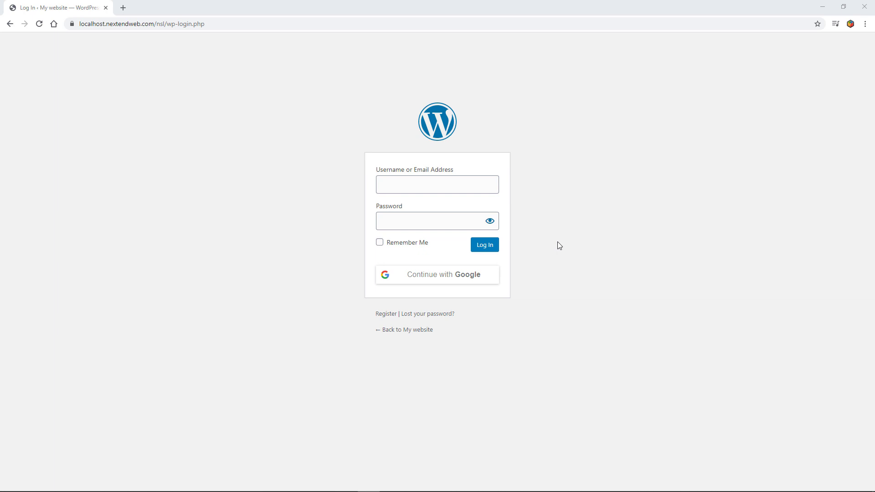
mouse_move(491, 285)
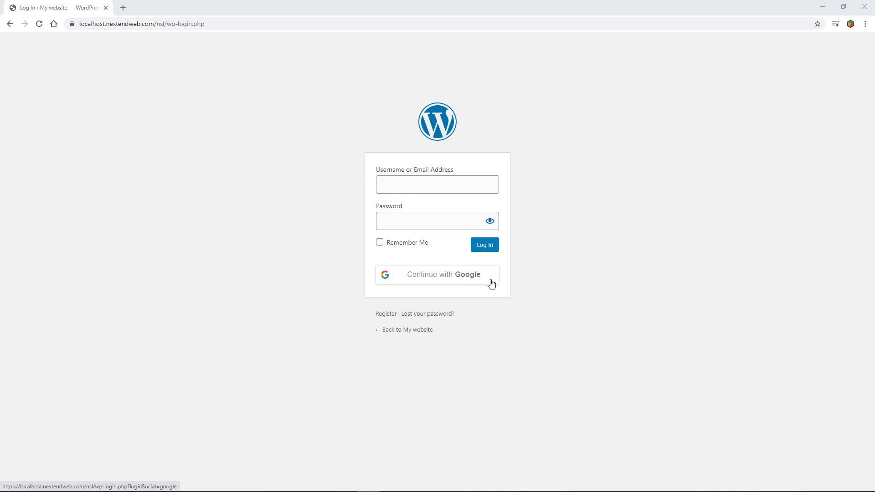
Sign in from wp-login.php via Continue with Google, choosing a Google account
click(436, 274)
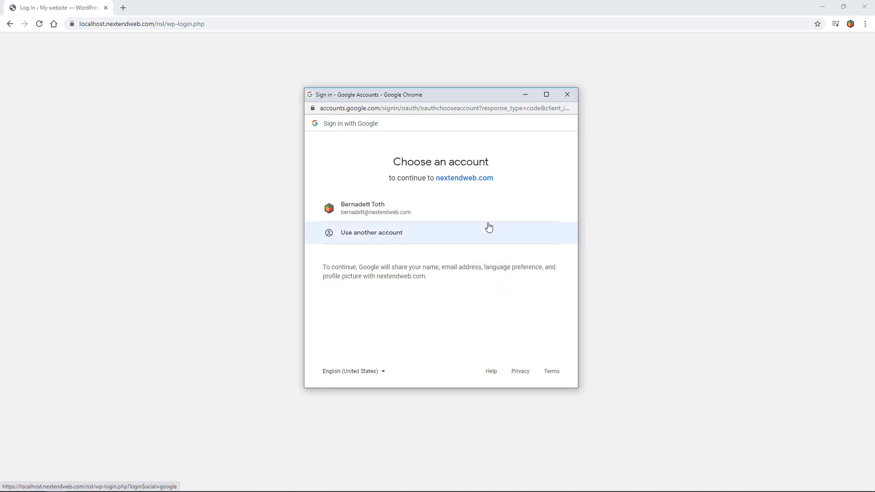
click(376, 208)
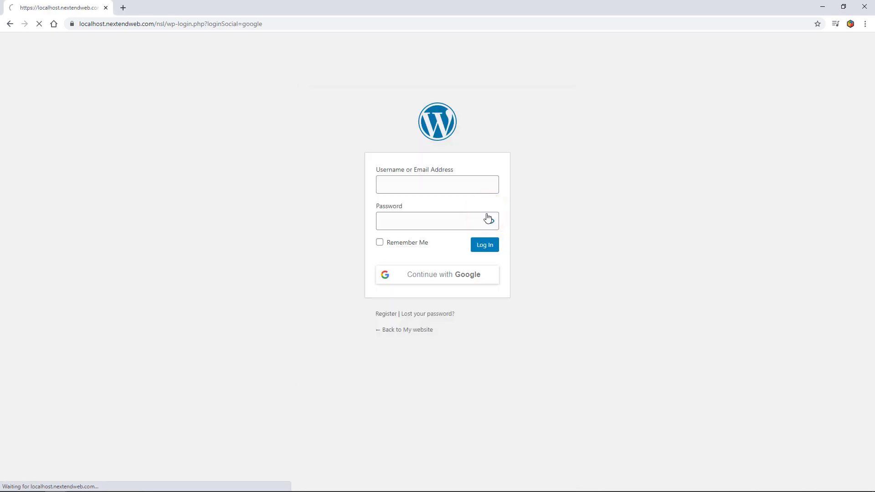